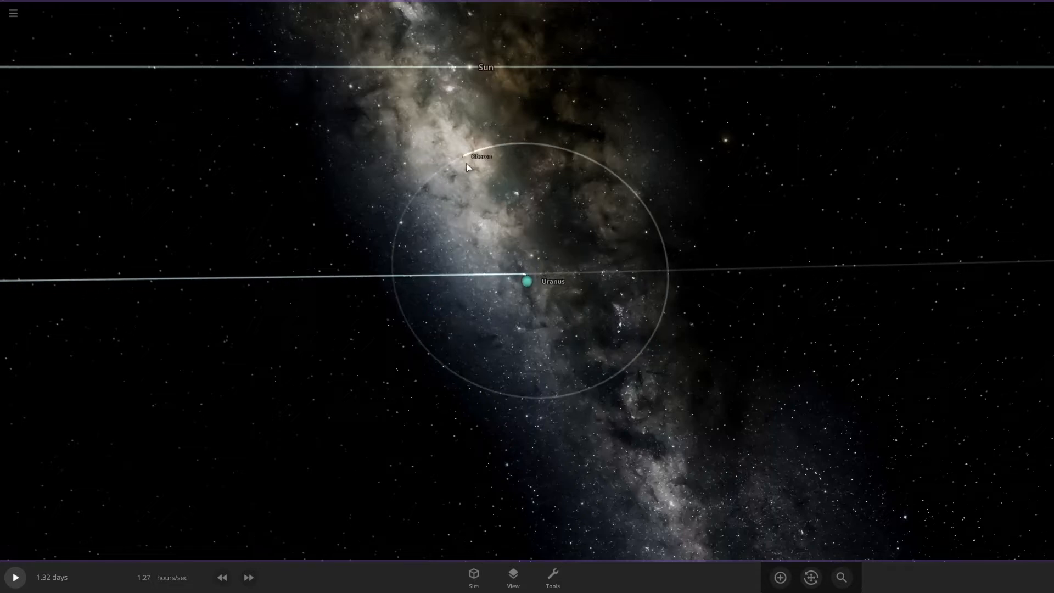
Select Oberon in the view and expand its card into the full Overview panel
click(463, 161)
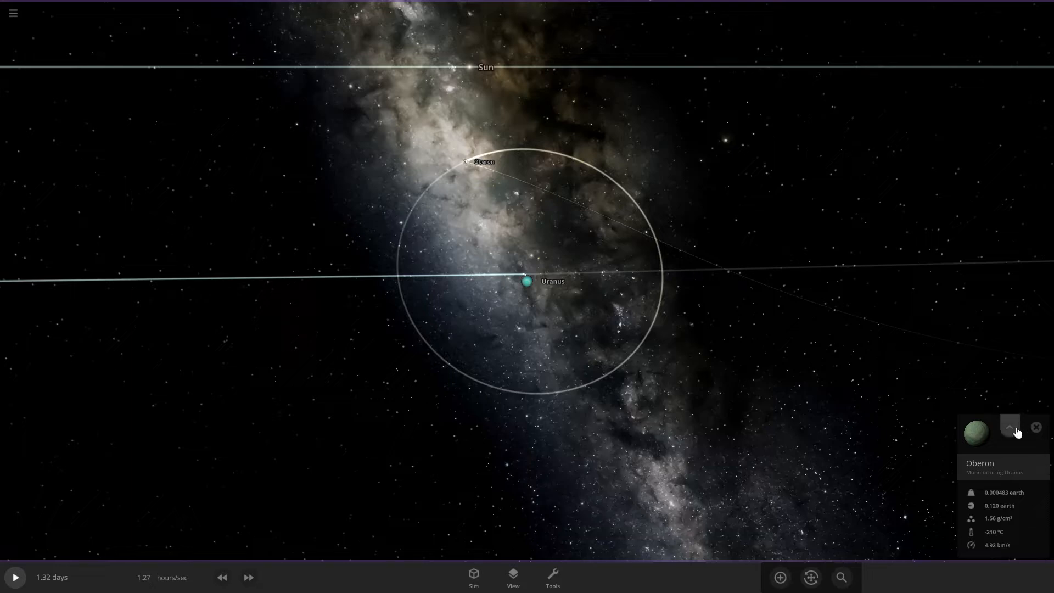
click(1008, 427)
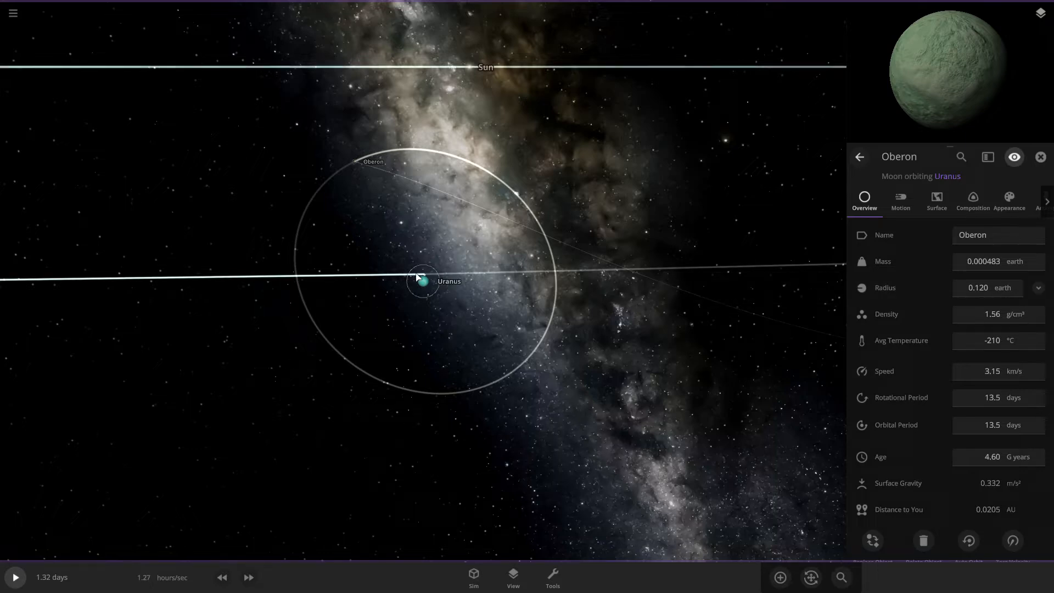
Check Uranus's size, then return to Oberon's full property details
click(419, 281)
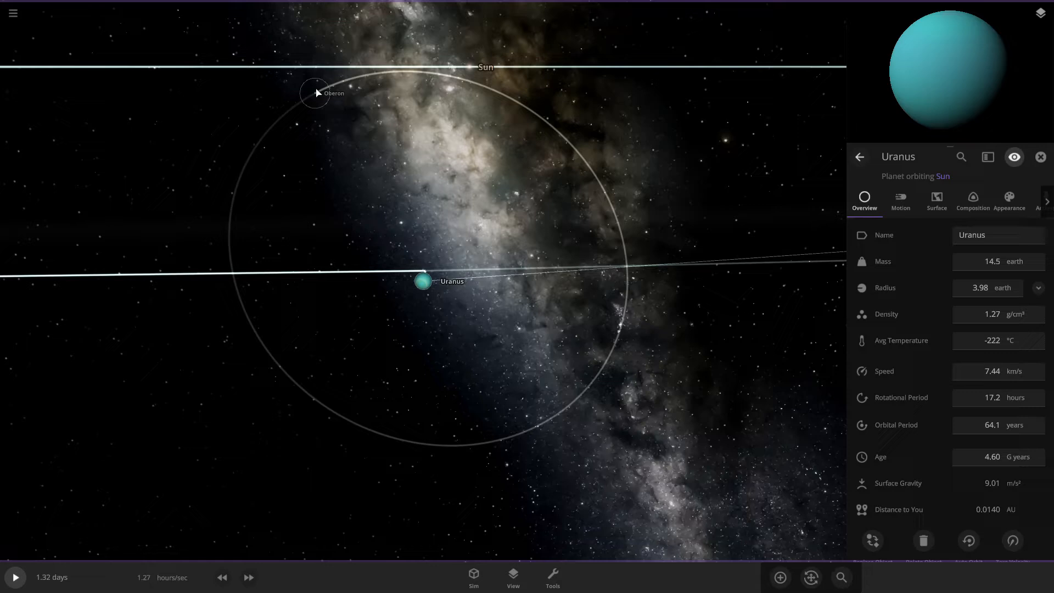
click(314, 92)
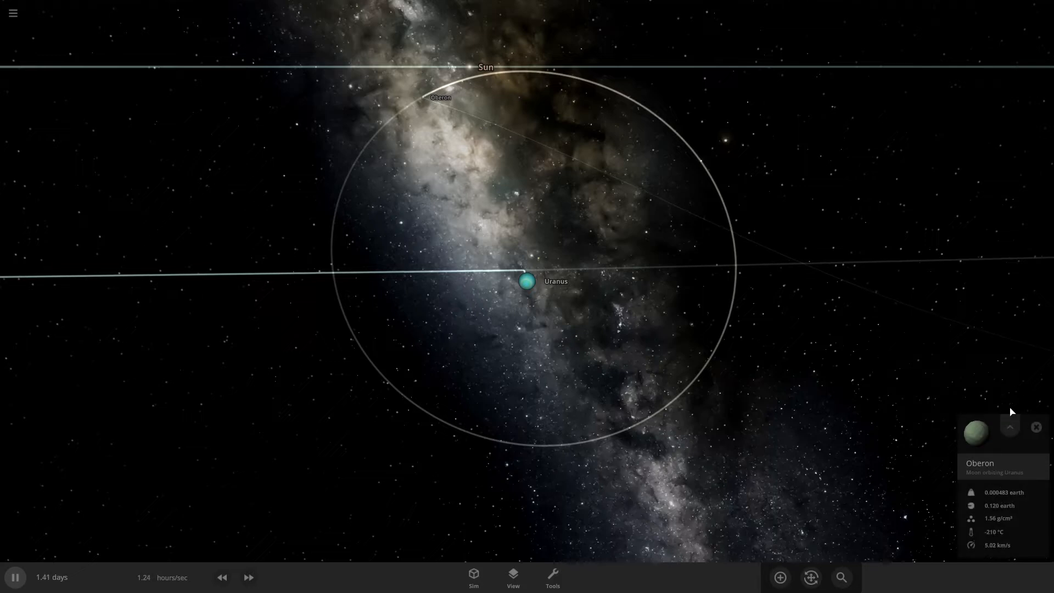
click(1009, 427)
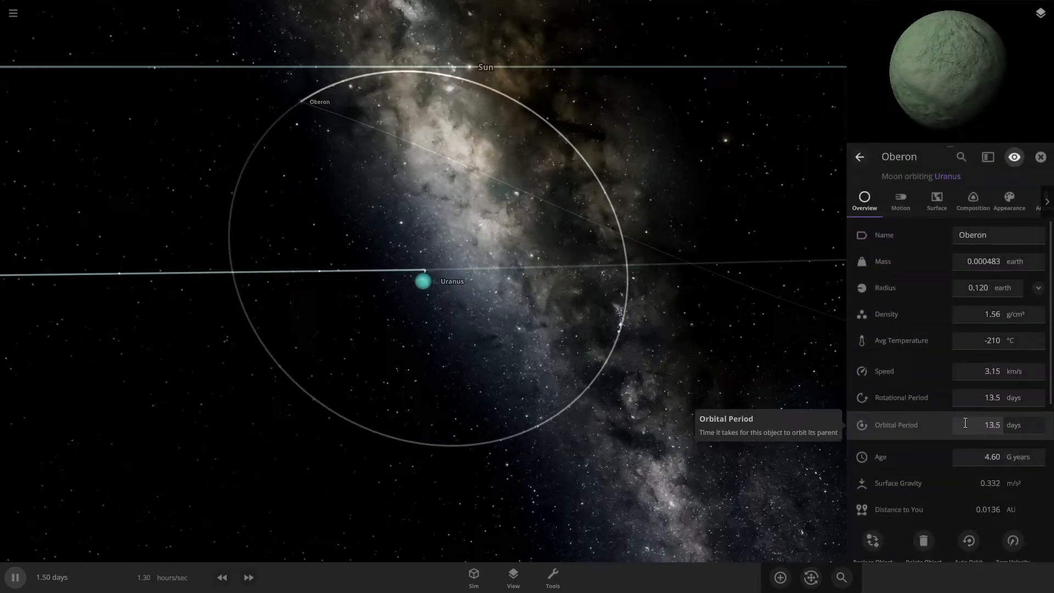
mouse_move(964, 370)
text(0.200)
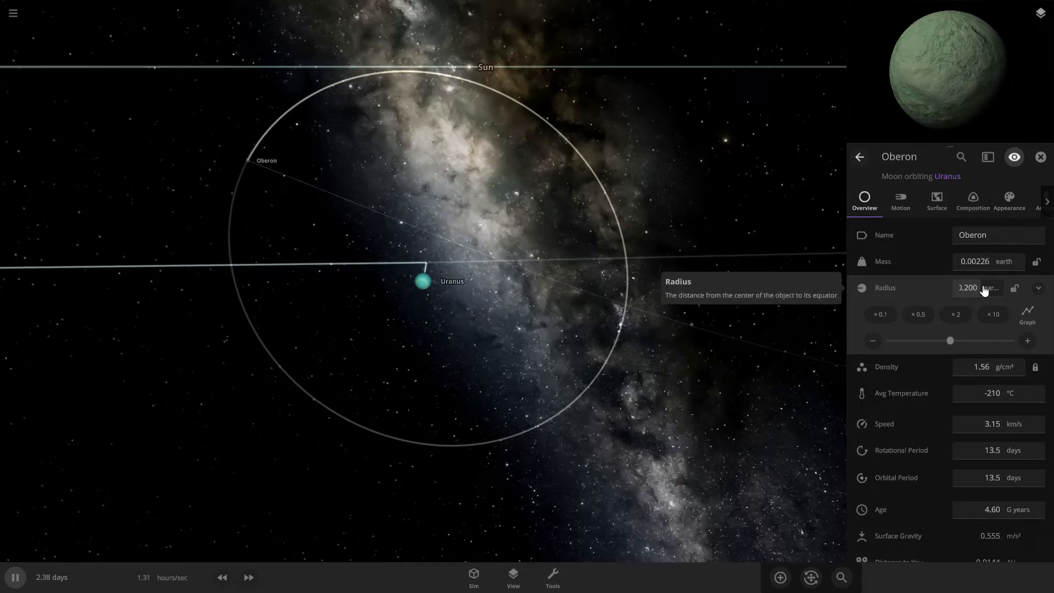
mouse_move(286, 306)
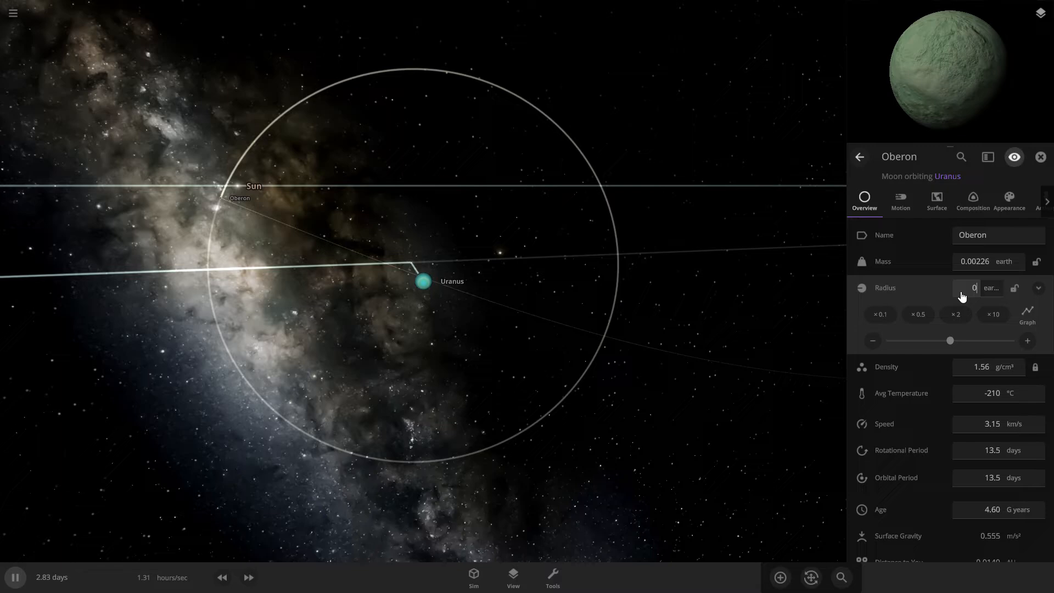
Raise Oberon's radius through 0.300 toward 1.00 Earth, mass reaching 0.283 Earth
text(0.300)
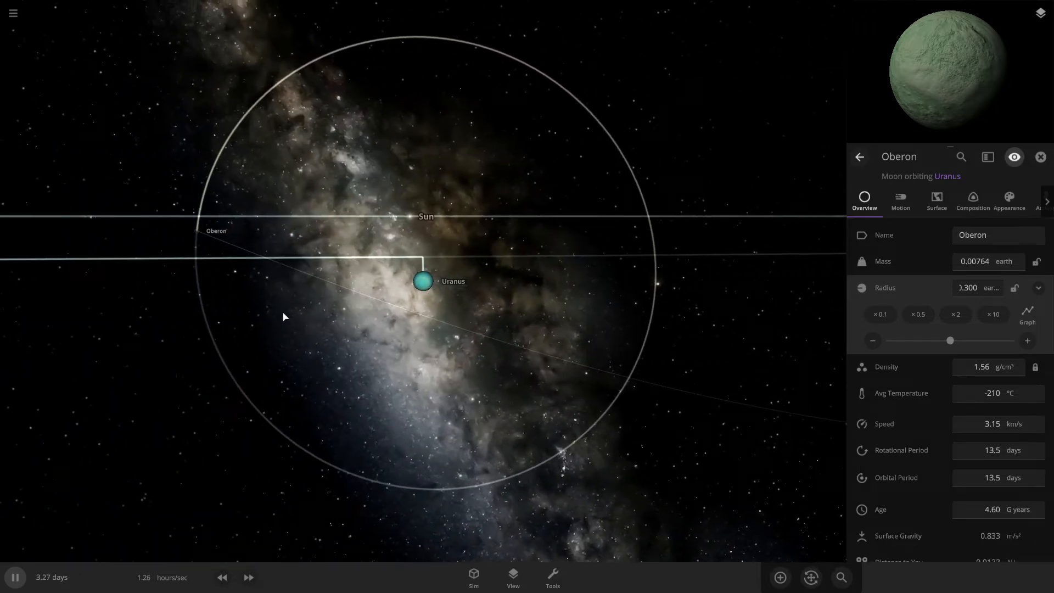
click(968, 287)
text(.500)
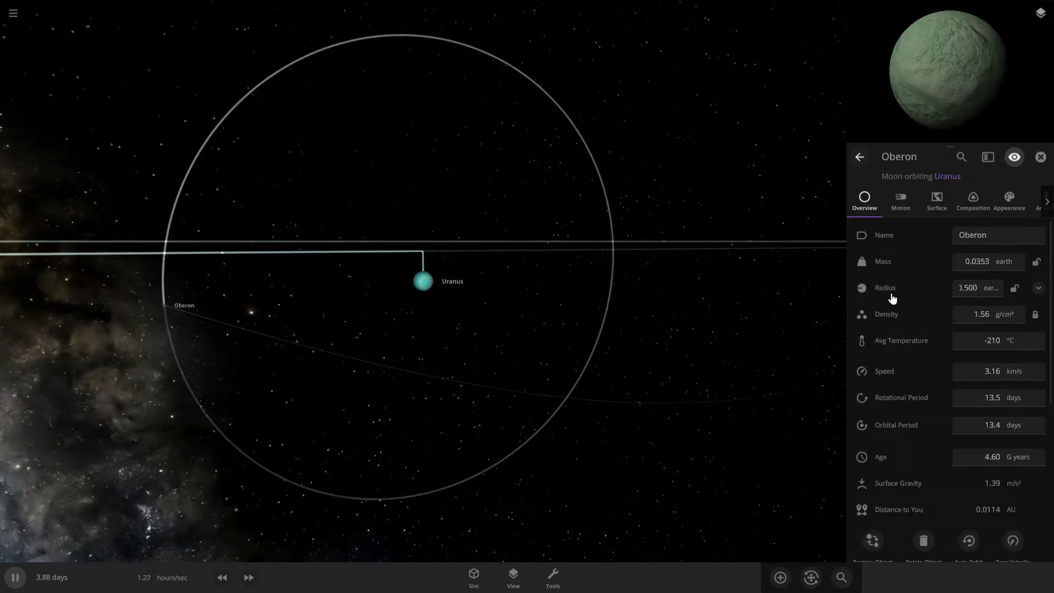
click(1037, 288)
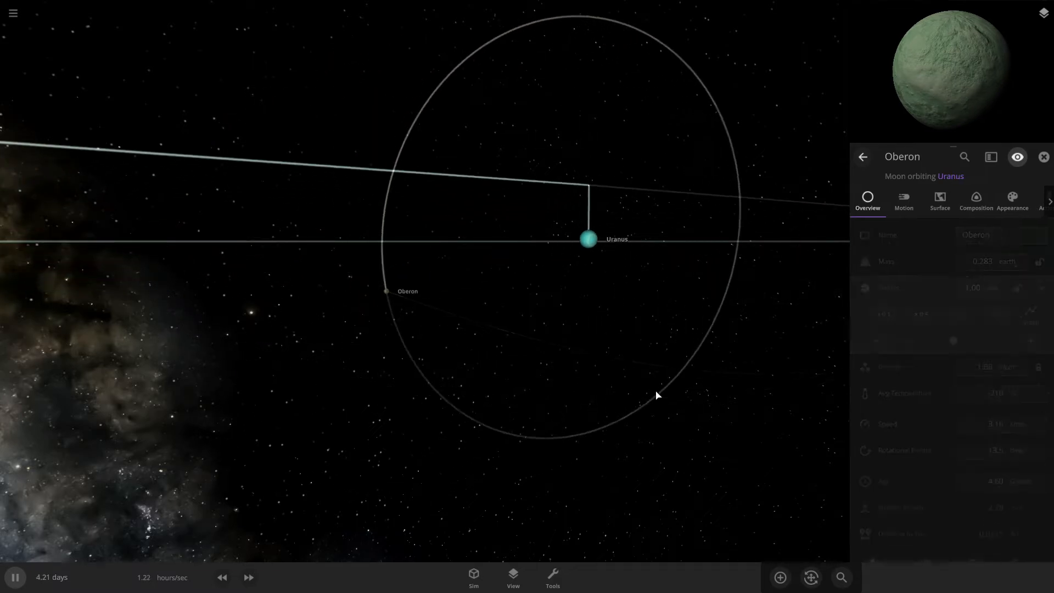
Browse the Add objects catalogue and dismiss it without adding anything
click(779, 577)
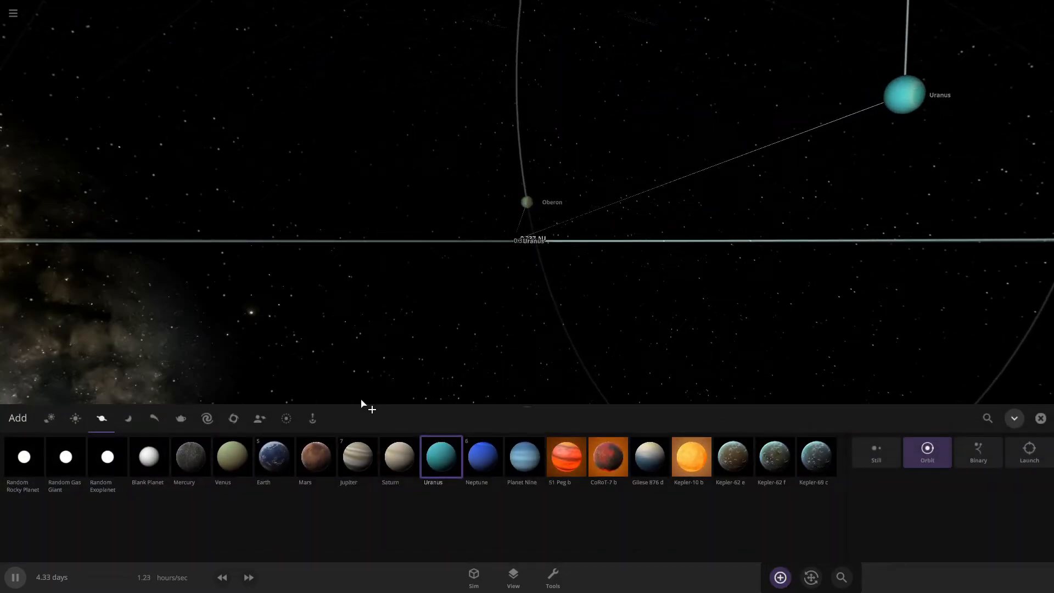
click(274, 457)
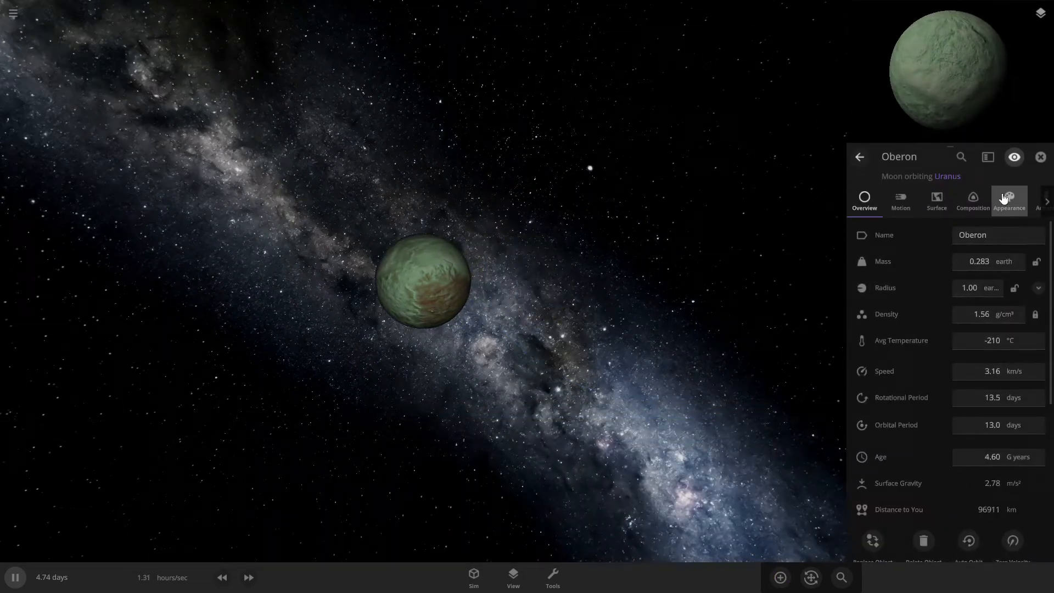
Give Oberon a custom solid surface with near-black grey and dark brown low-elevation colours
click(1008, 202)
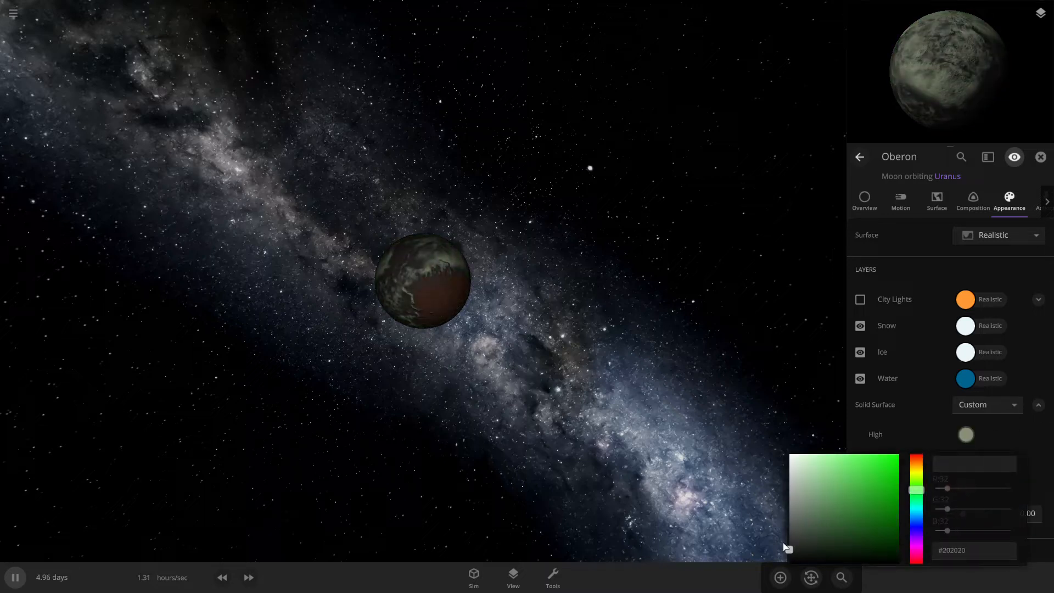
click(810, 475)
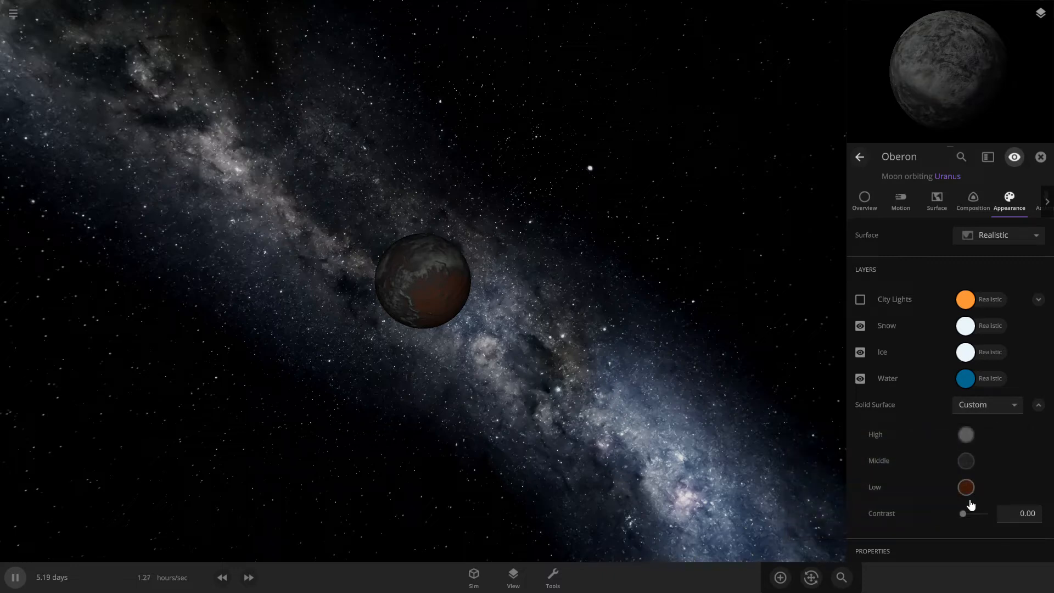
click(965, 487)
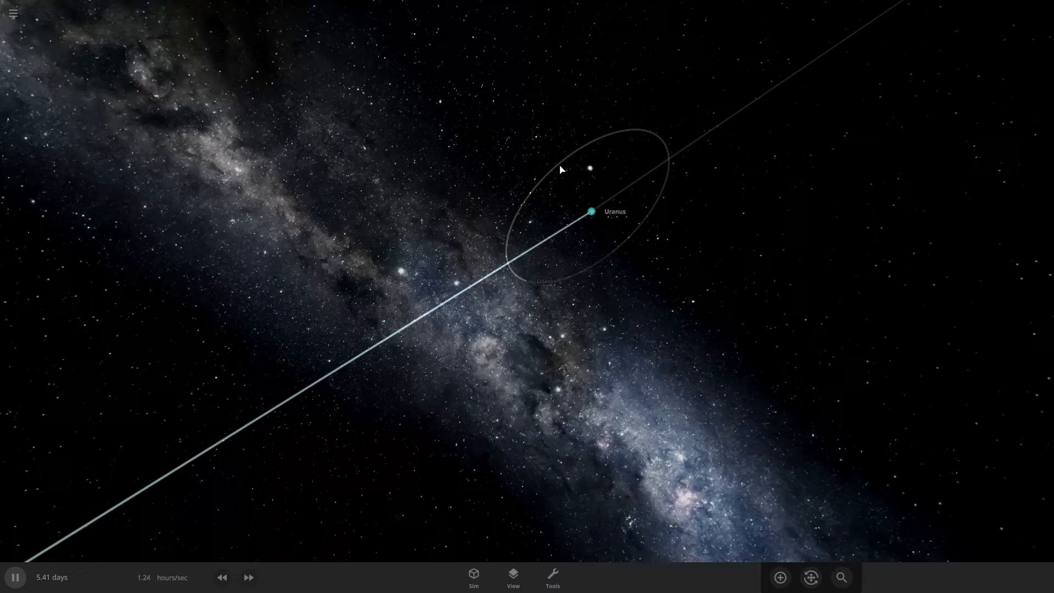
Increase Oberon's radius to 2.00 Earth from its Overview panel
click(591, 211)
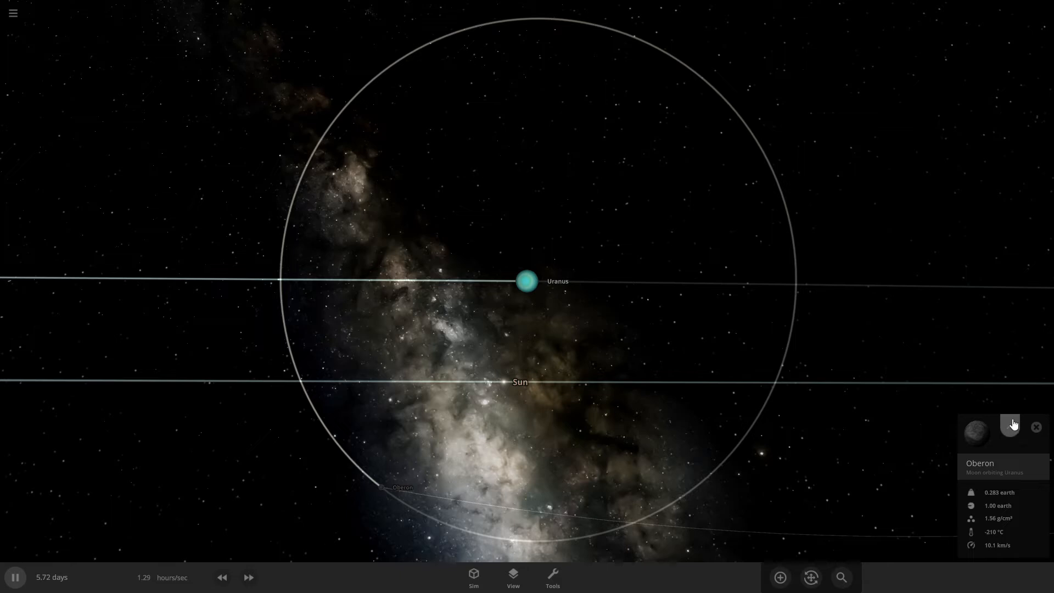
click(1010, 423)
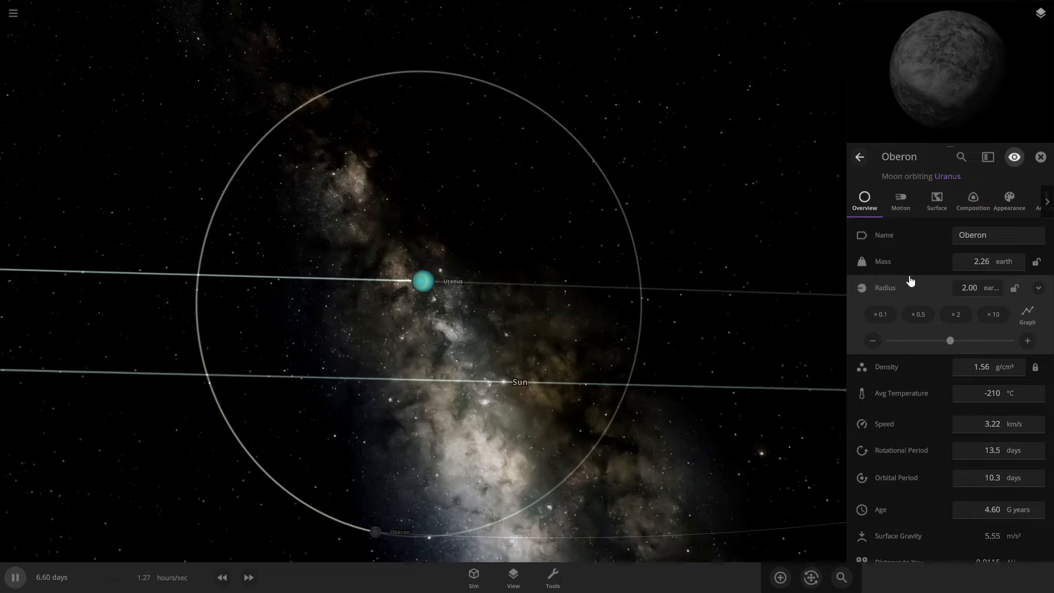
click(970, 287)
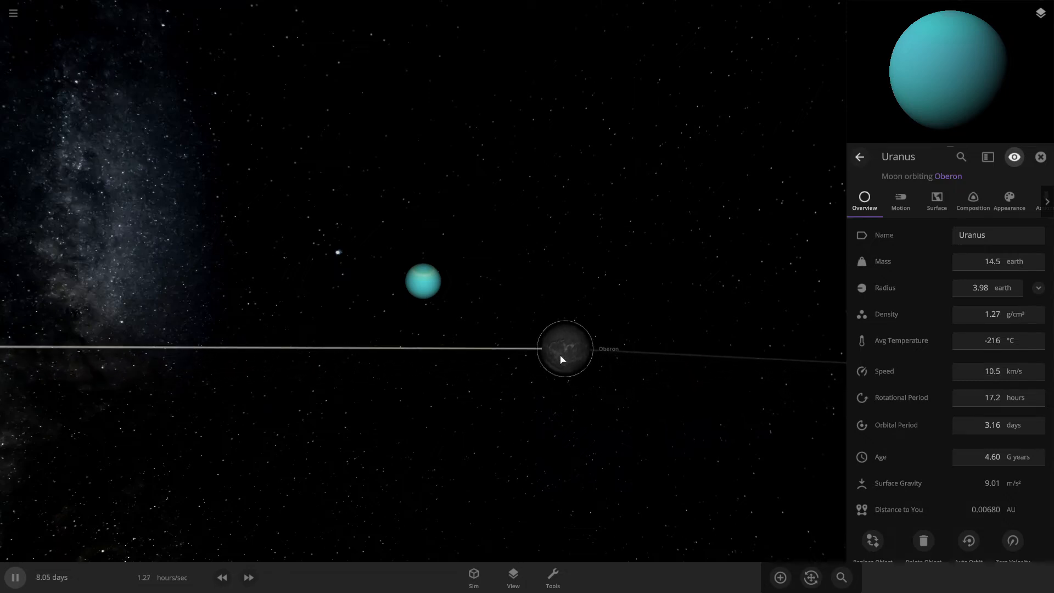
Grow Oberon to 5.00 Earth radii, larger than Uranus, so Uranus orbits it
click(563, 348)
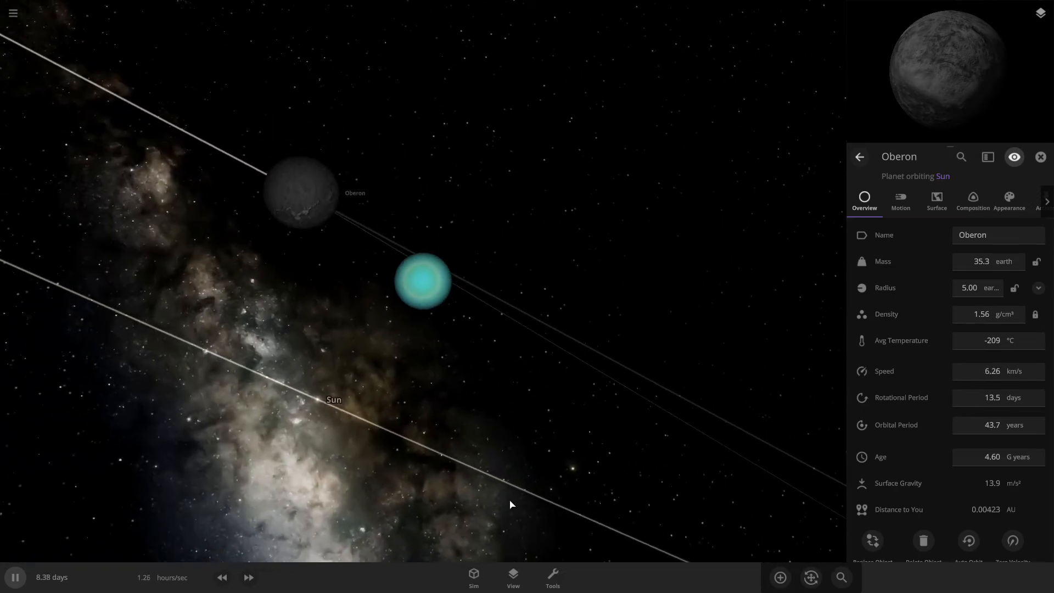
click(974, 287)
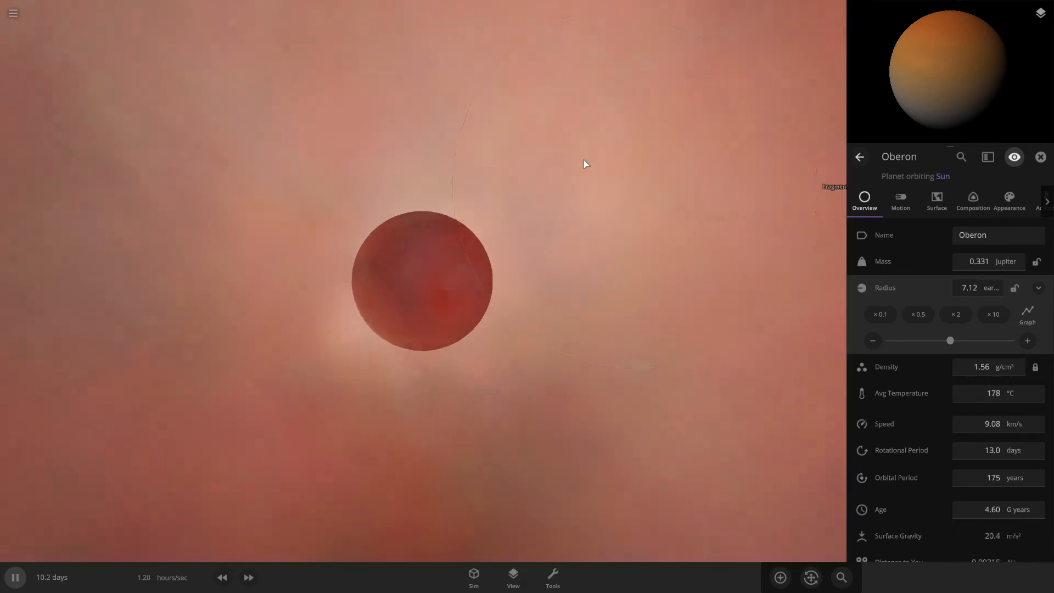
After Oberon absorbs Uranus, speed the simulation up three notches to pass 1.22 months
click(248, 576)
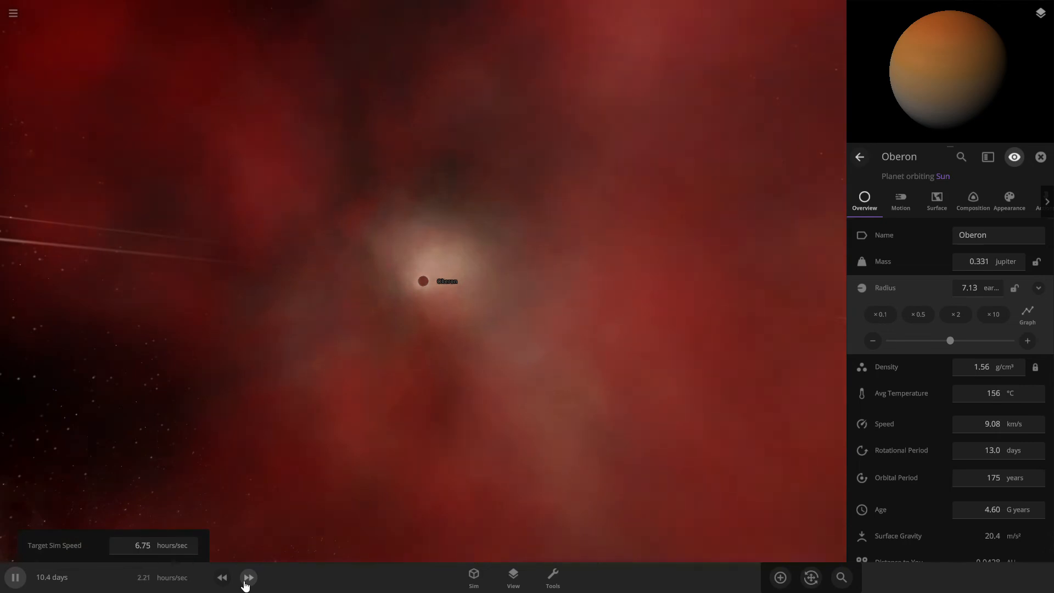
click(249, 576)
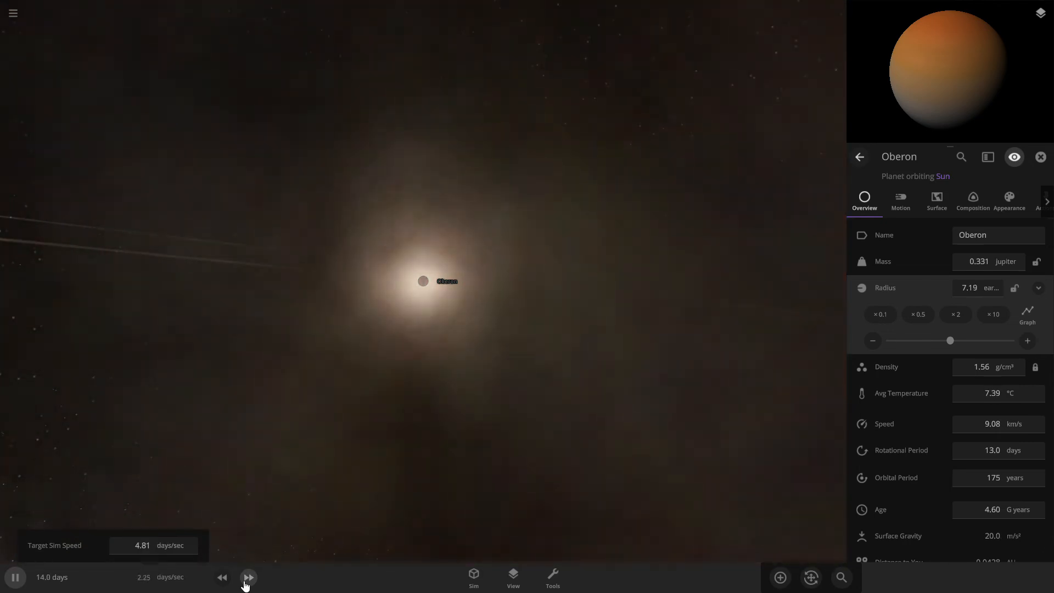
click(248, 577)
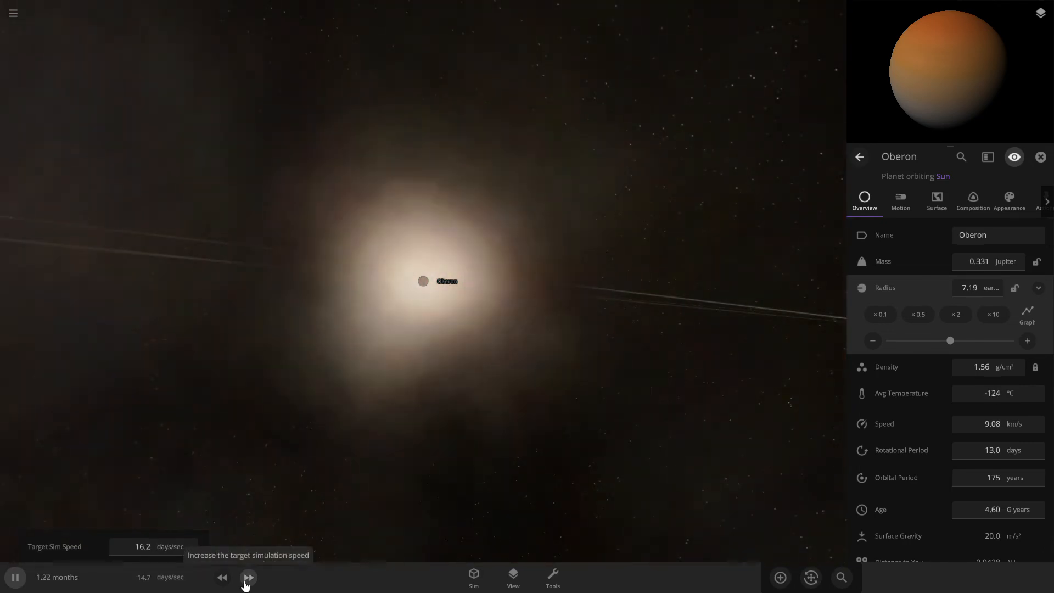